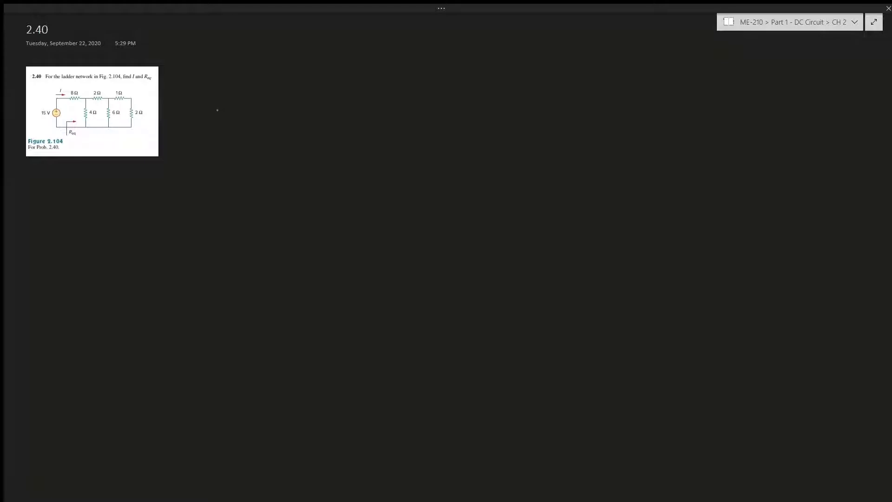
mouse_move(219, 99)
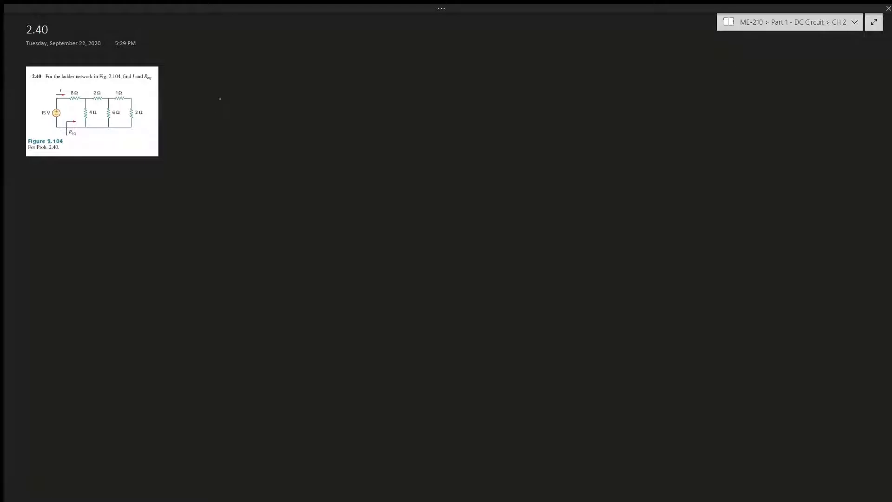
- Enlarge the ladder-network circuit image so its resistor values are readable
click(92, 110)
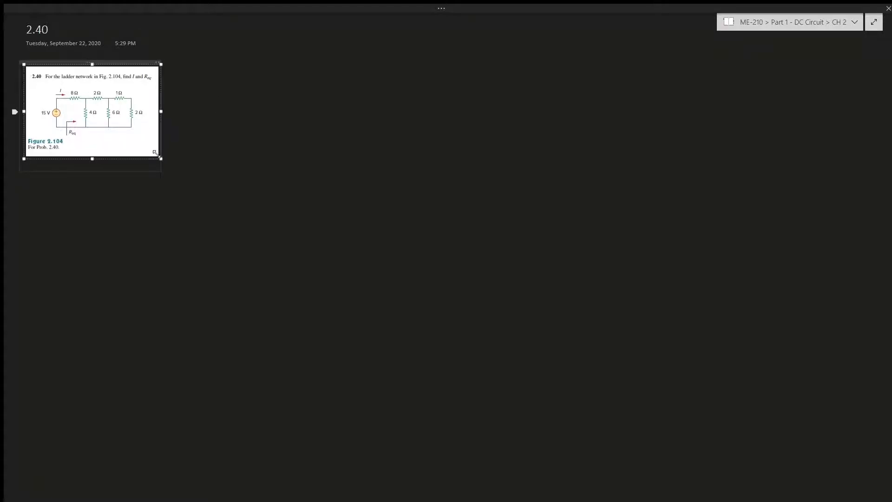
drag(161, 158, 386, 311)
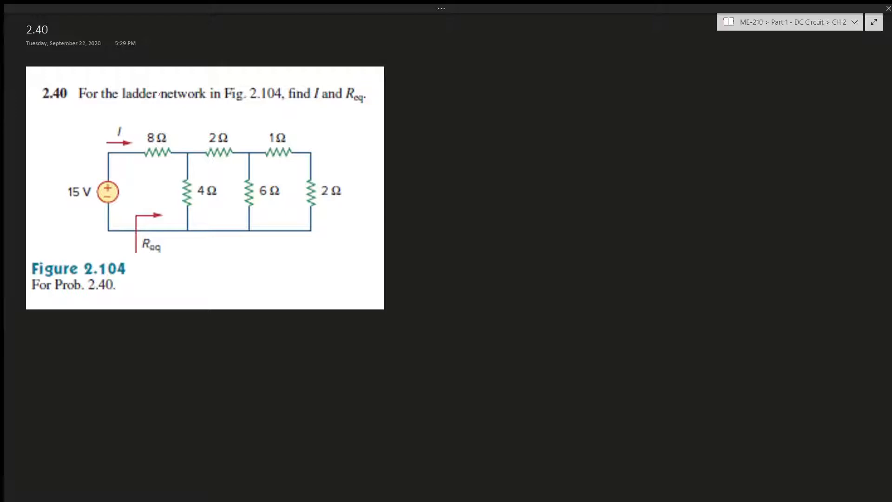
- Circle the 1 Ω and 2 Ω resistors, label them 3Ω, and circle the next grouping
drag(268, 120, 307, 216)
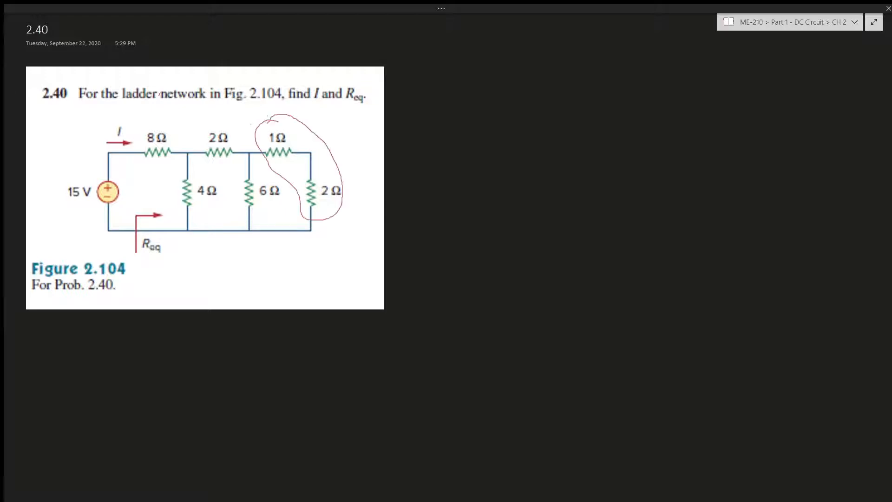
text(3Ω)
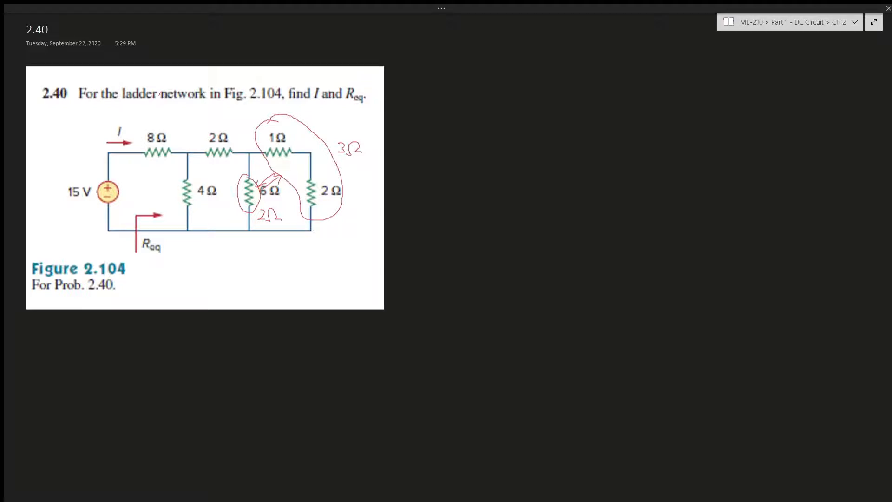
drag(198, 131, 279, 230)
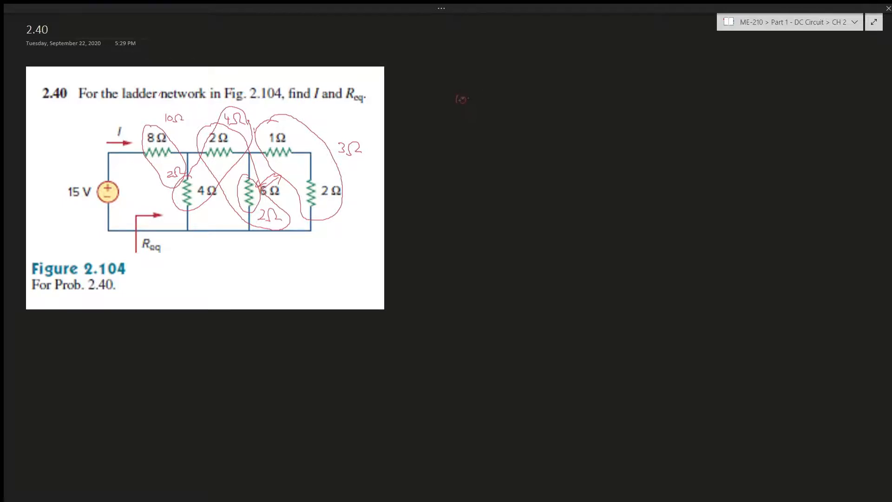
- Handwrite '10Ω = Req' and '15V/10Ω = 1.5 I' to the right of the circuit
text(10Ω = Req)
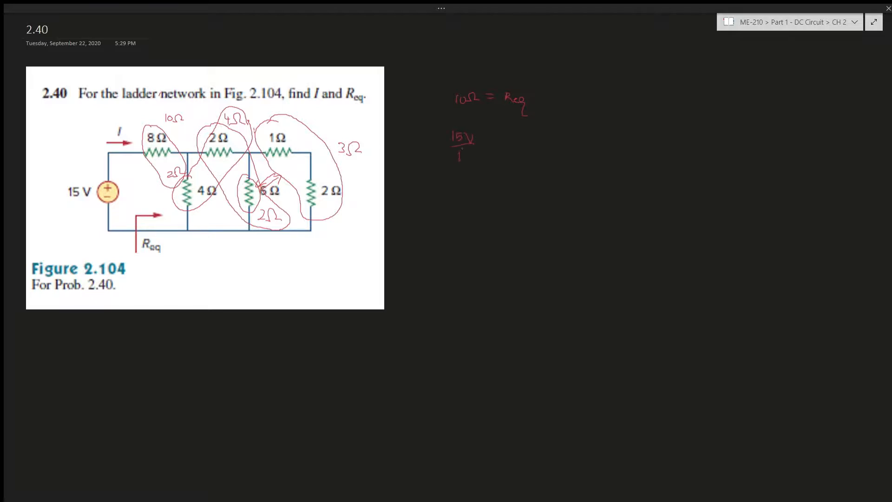
text(10Ω =)
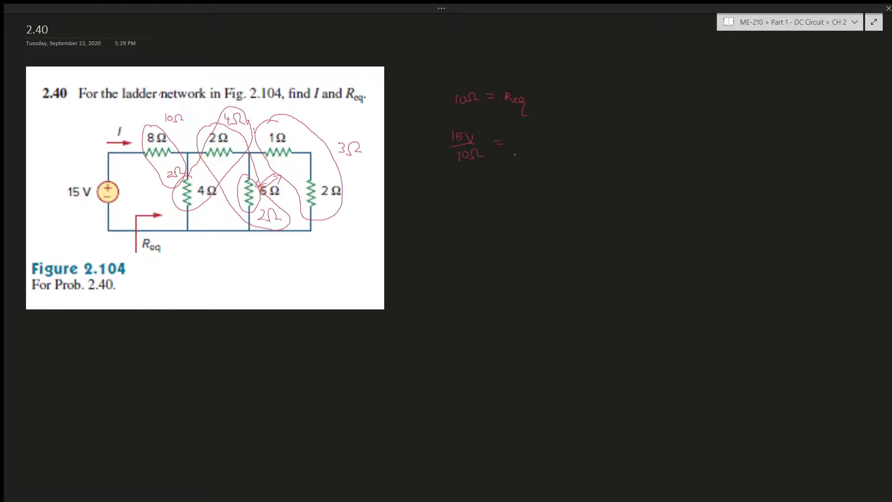
text(1.5 I)
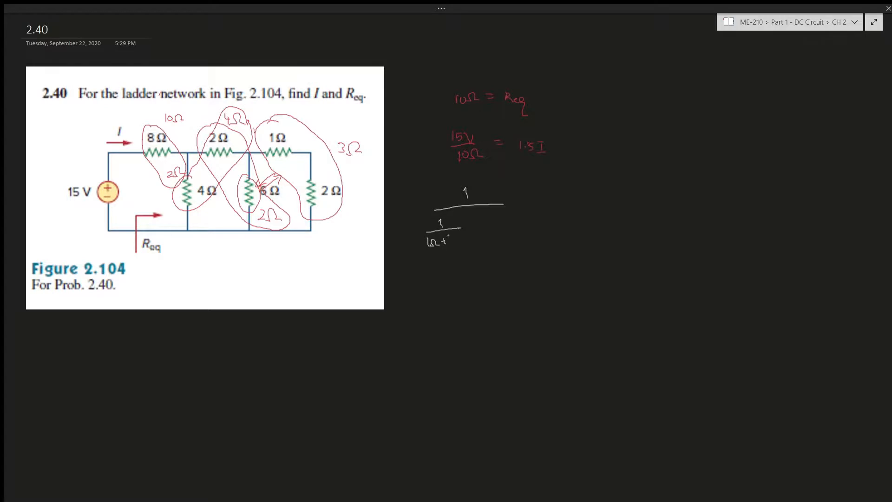
- Write 1/(1/(1Ω+2Ω) + 1/6Ω) in white pen and box its denominator
text(+2Ω)
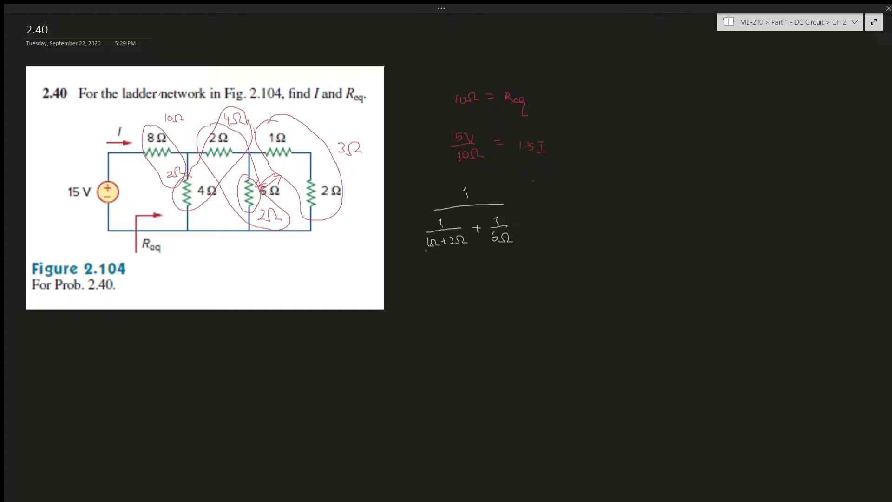
drag(424, 250, 460, 250)
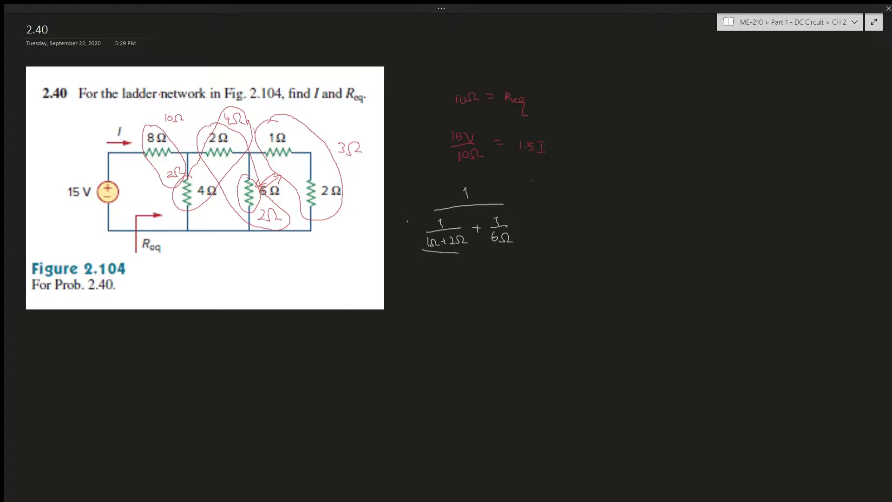
drag(405, 216, 405, 247)
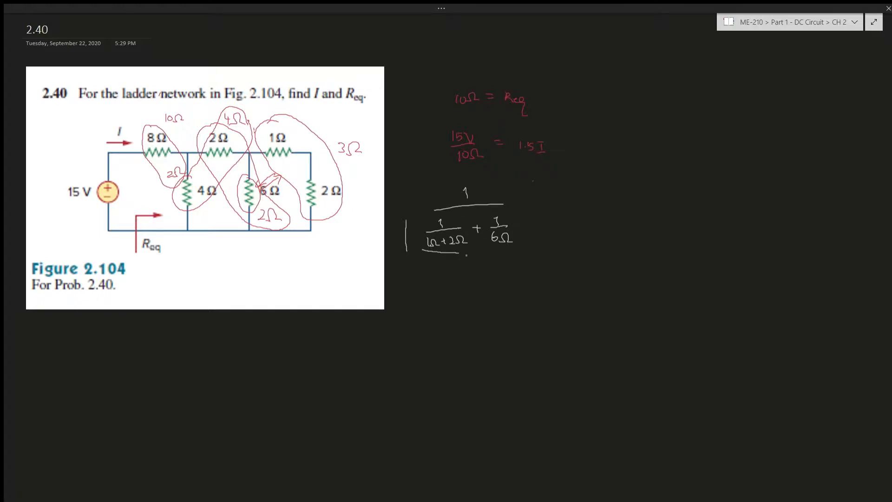
drag(404, 219, 529, 252)
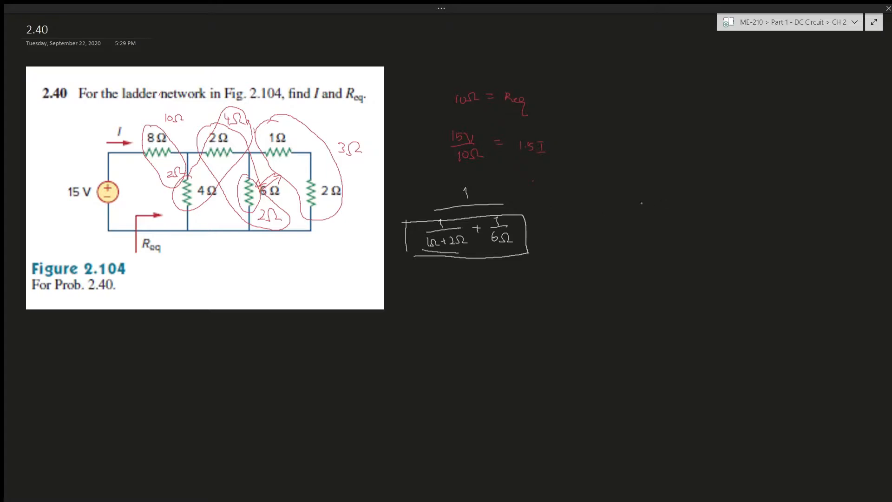
- Complete the first parallel-resistance formula with '= 2Ω'
text(= 2)
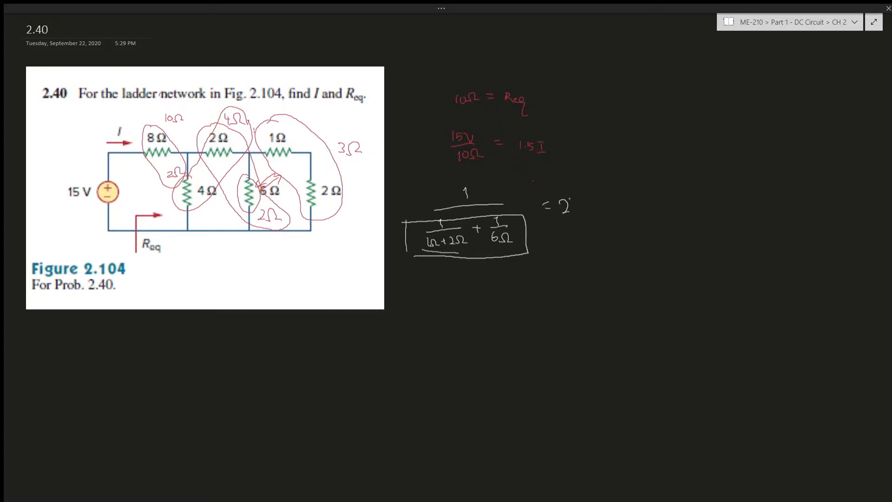
text(Ω)
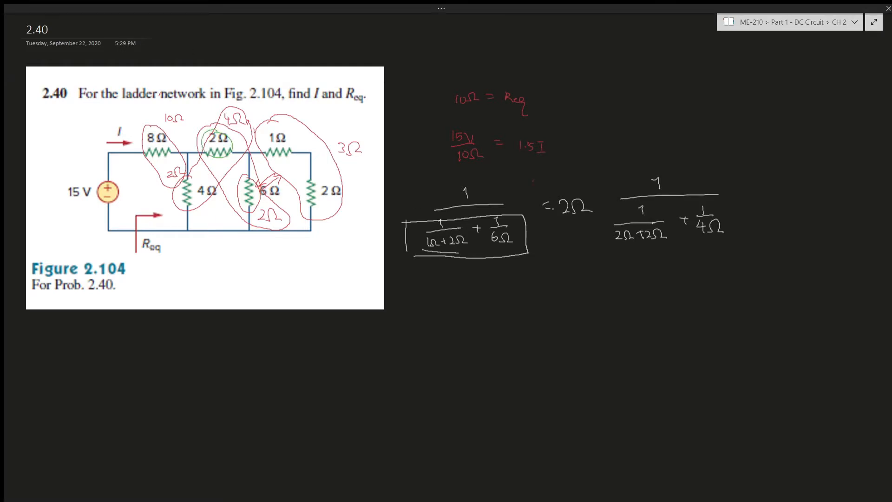
- Circle the 2 Ω result in green and draw an arc linking it to the second 2 Ω
drag(549, 211, 592, 211)
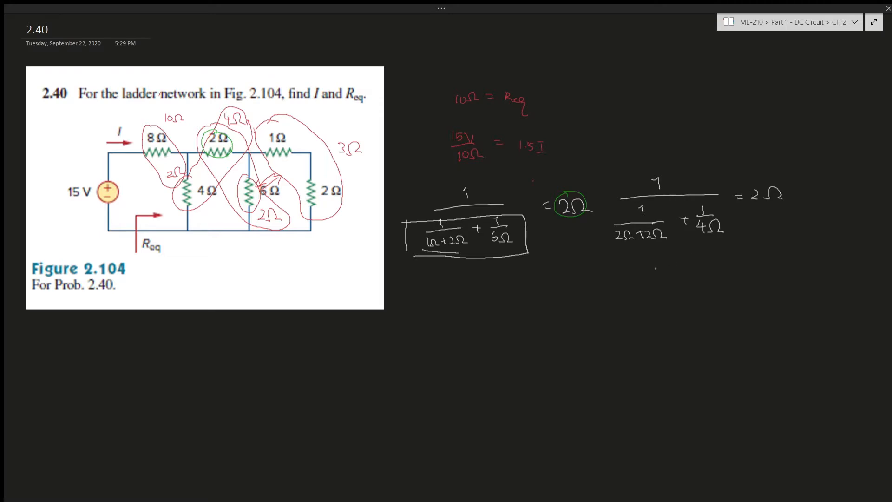
drag(609, 128, 802, 193)
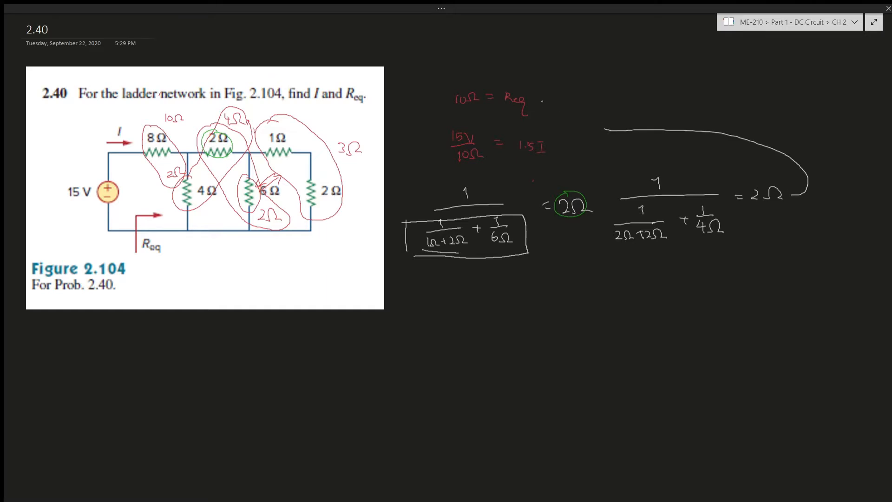